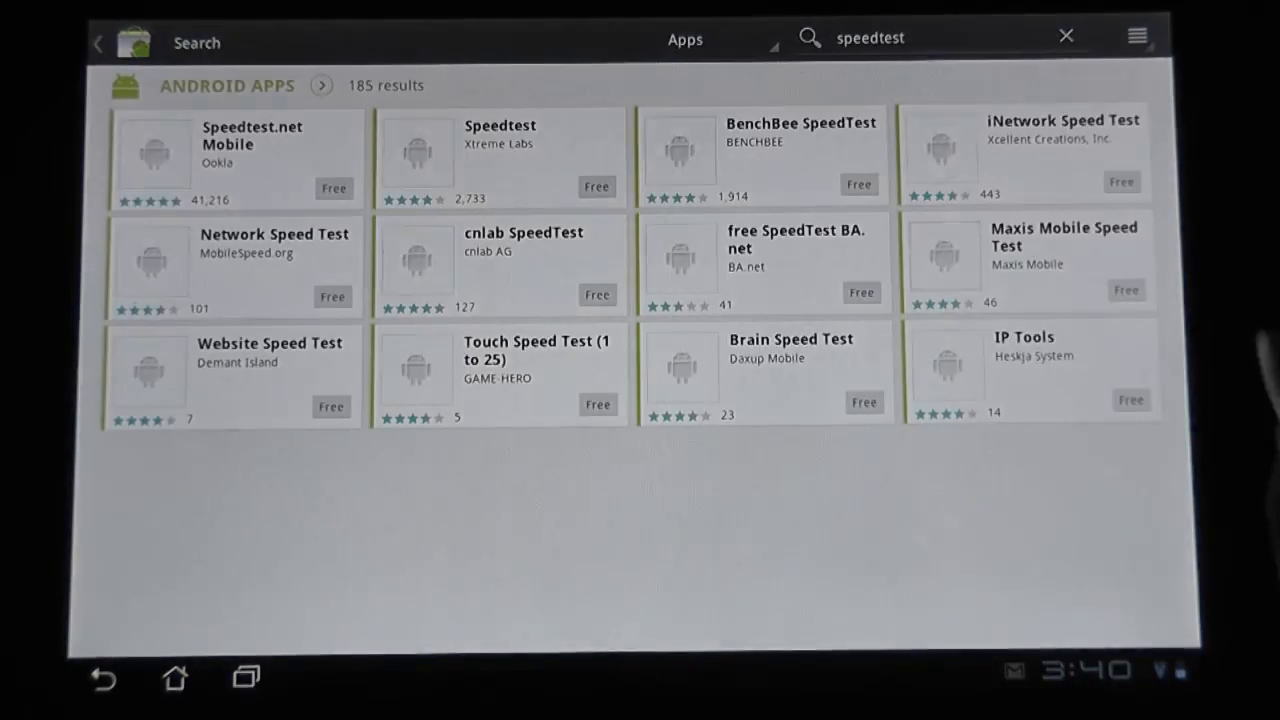
Install Speedtest.net Mobile from the search results and accept its download permissions.
left_click(252, 150)
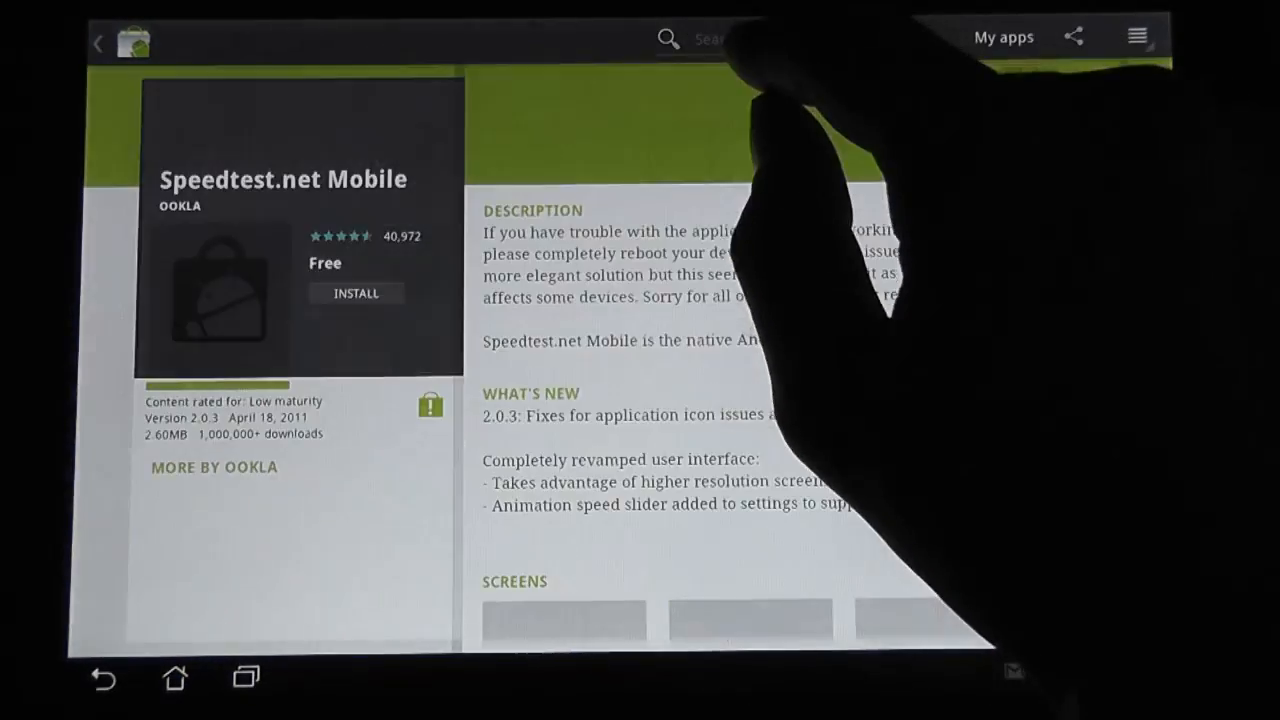
left_click(355, 293)
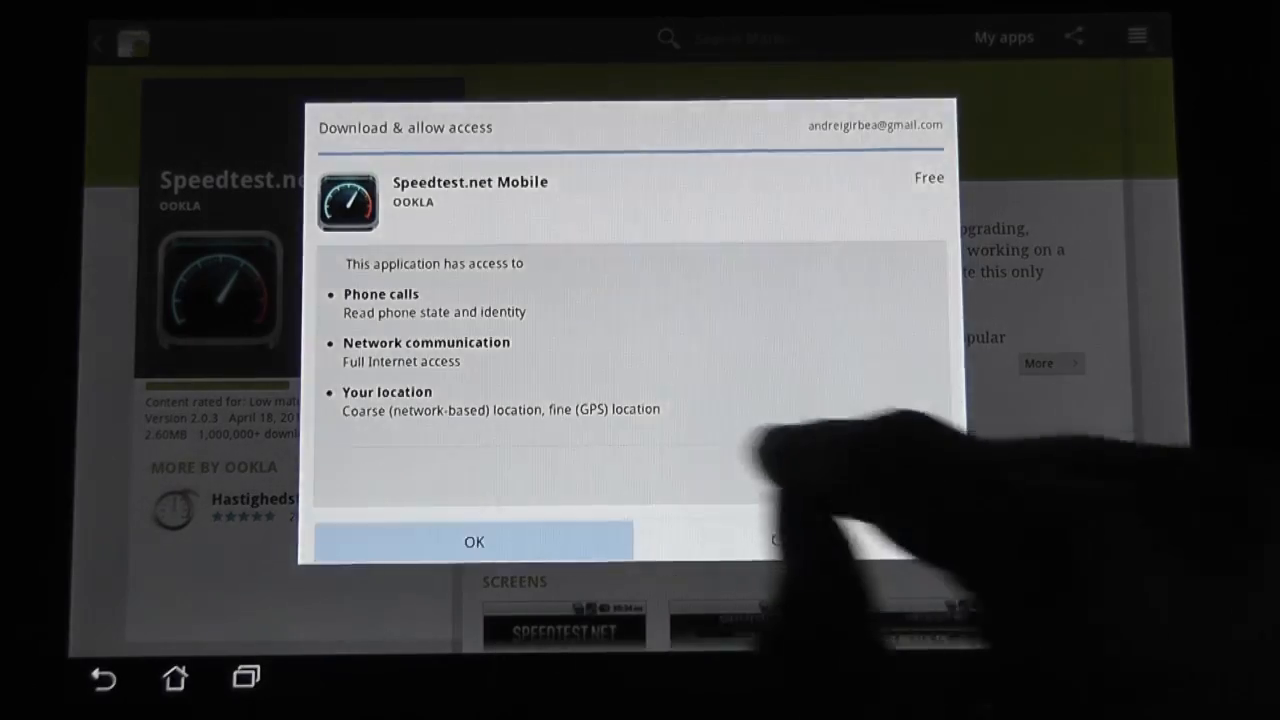
left_click(475, 541)
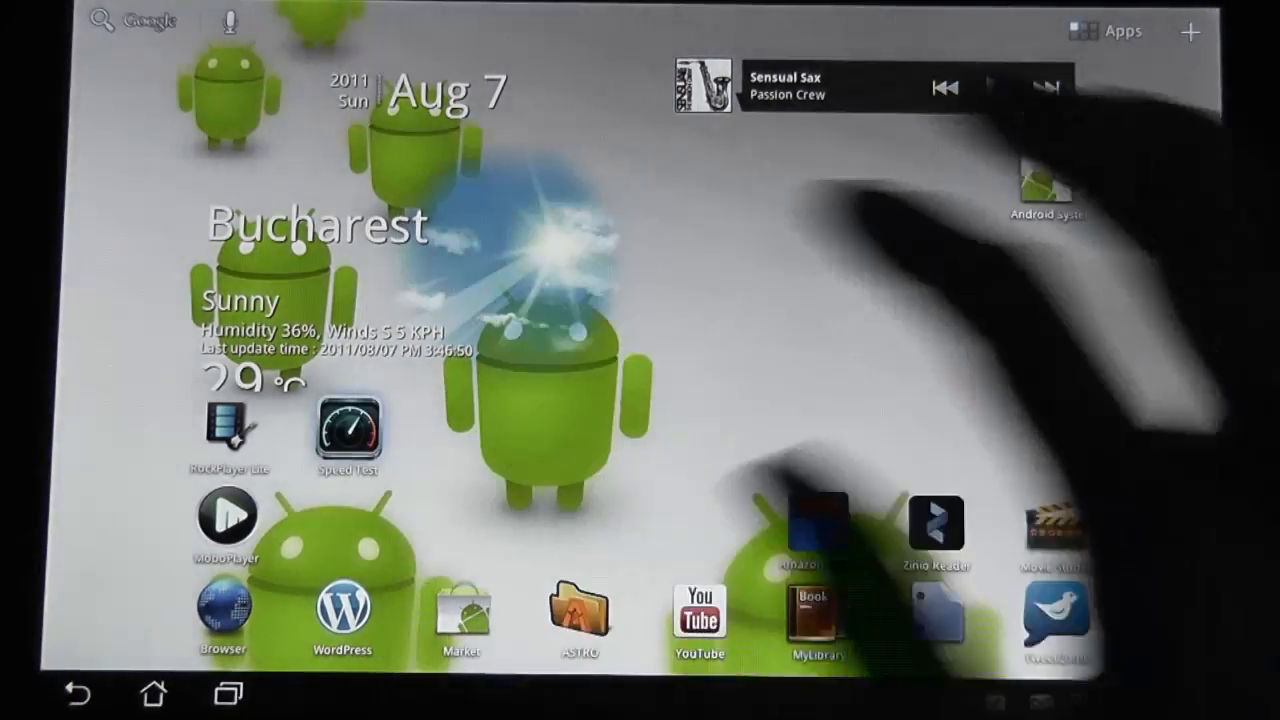
Launch the Speed Test app and set it to zoom to fill the screen.
left_click(343, 432)
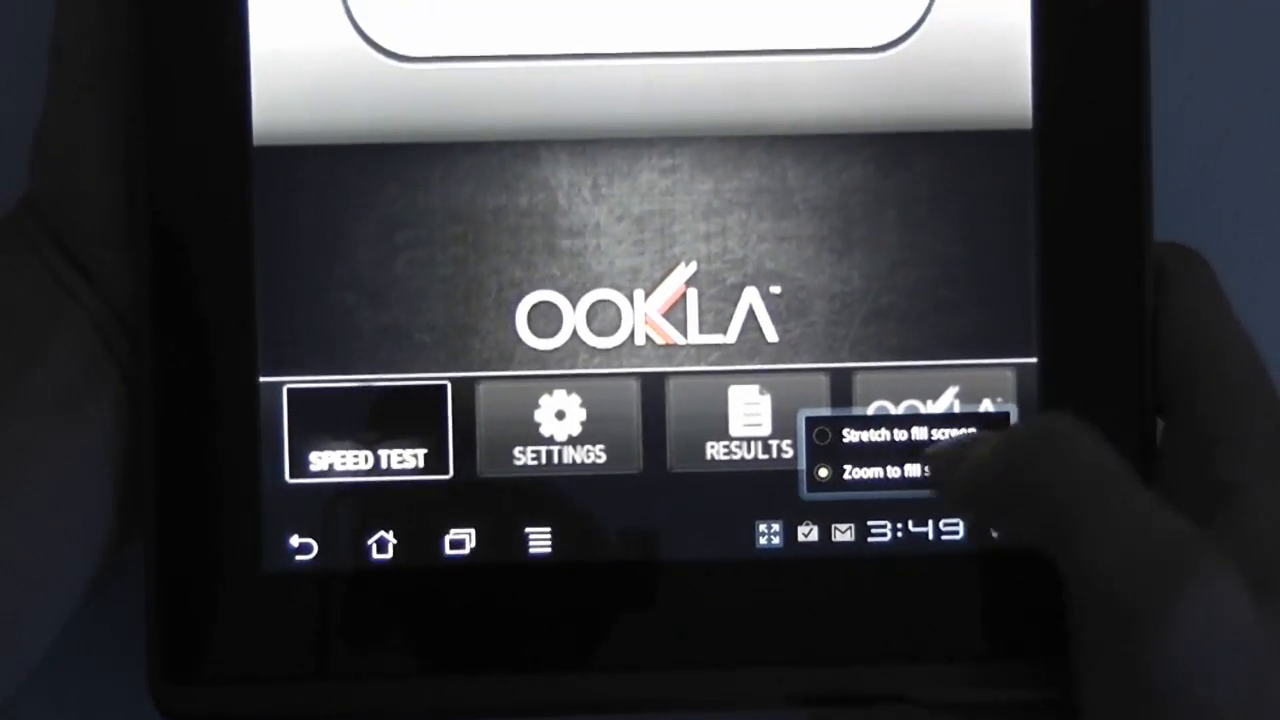
left_click(815, 438)
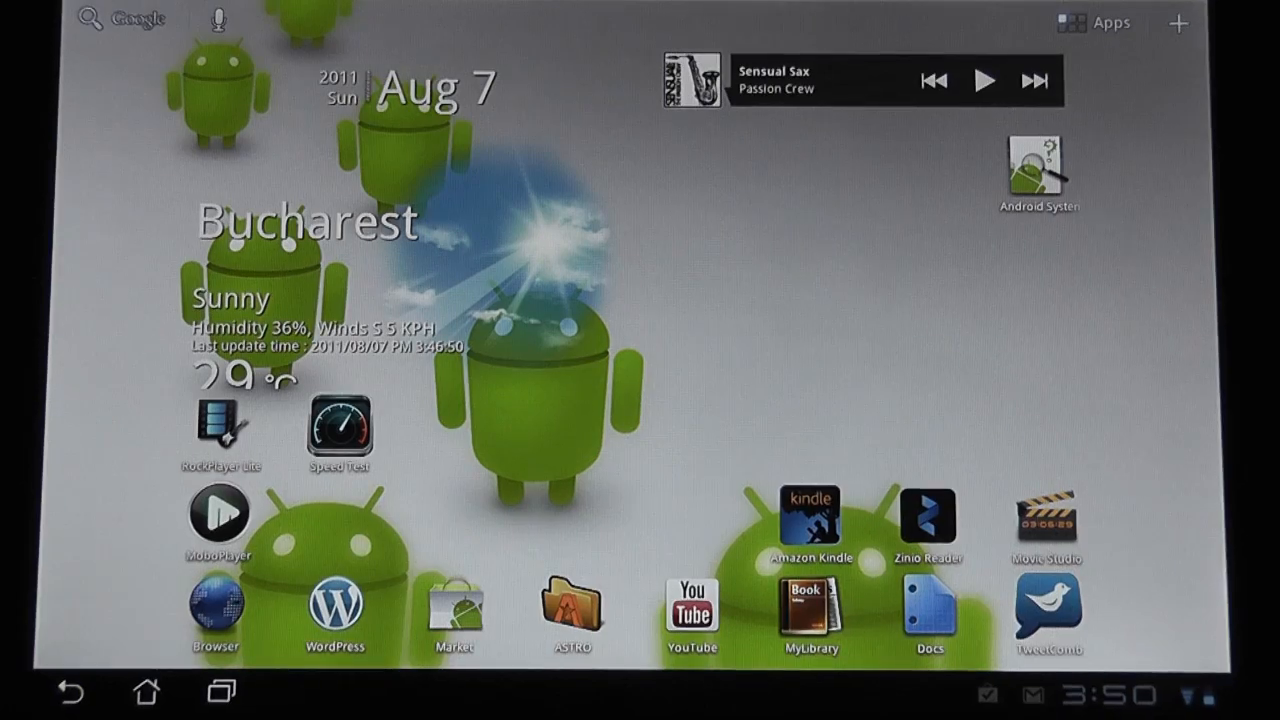
Launch MoboPlayer and tick the Movies folder as a media directory.
left_click(215, 512)
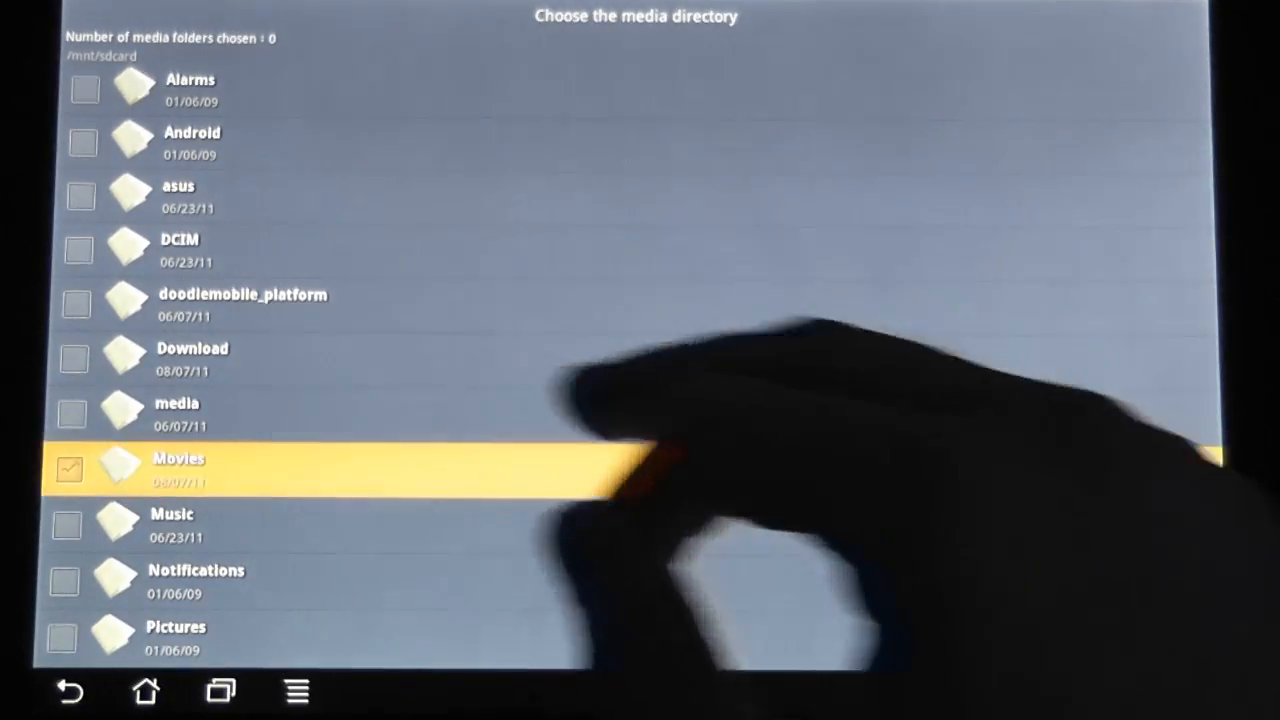
left_click(177, 466)
type("youtube")
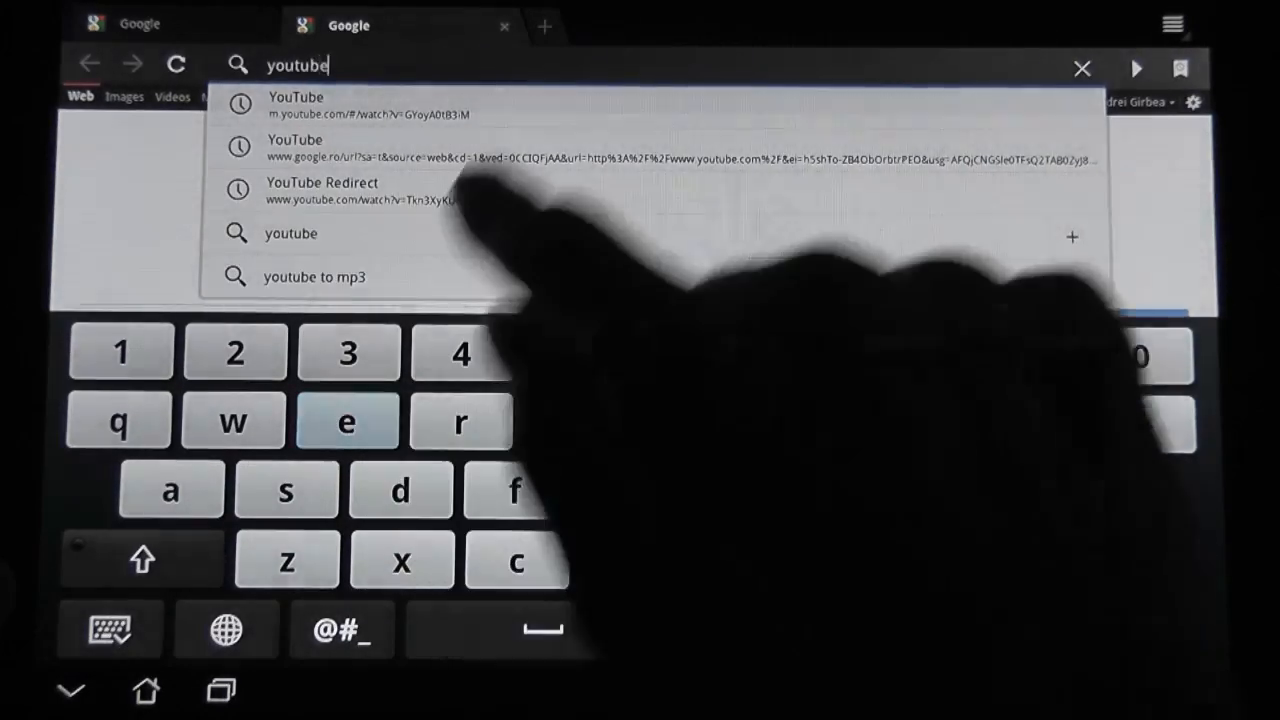
Open the YouTube mobile site and the Big Buck Bunny 1080p HD result.
left_click(296, 105)
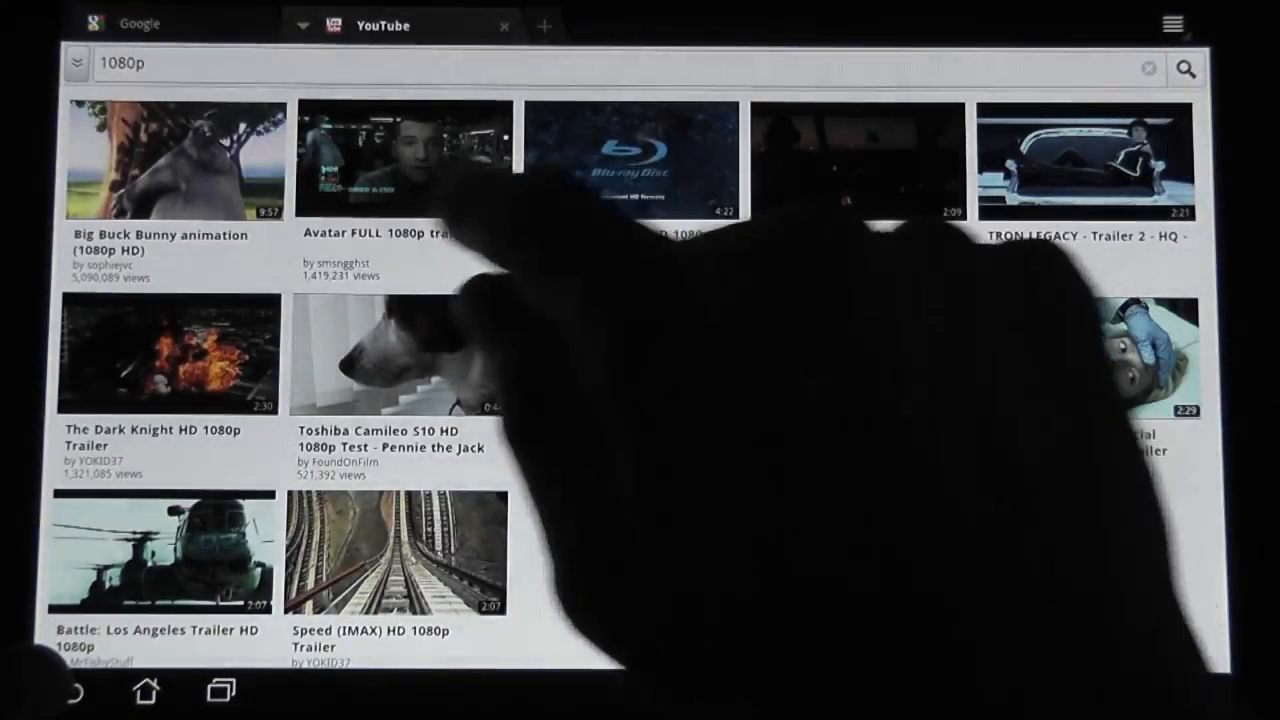
left_click(170, 160)
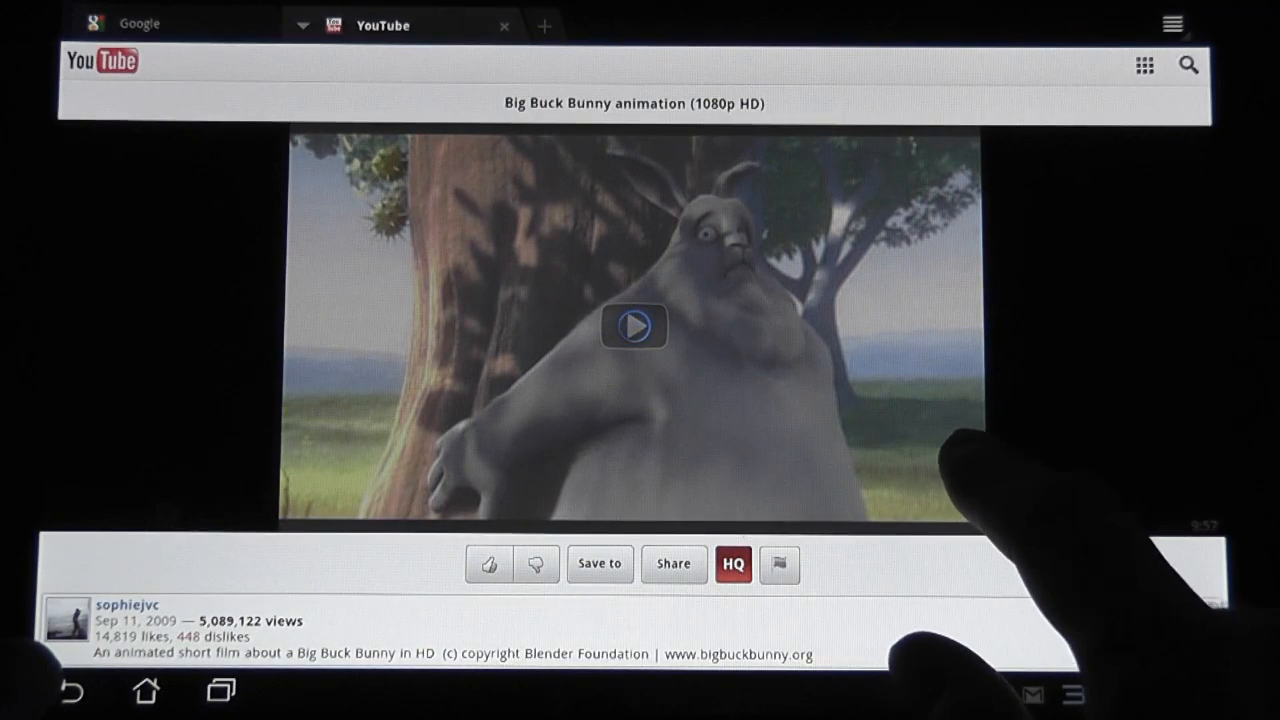
Play the Big Buck Bunny video, then return to the home screen.
left_click(634, 326)
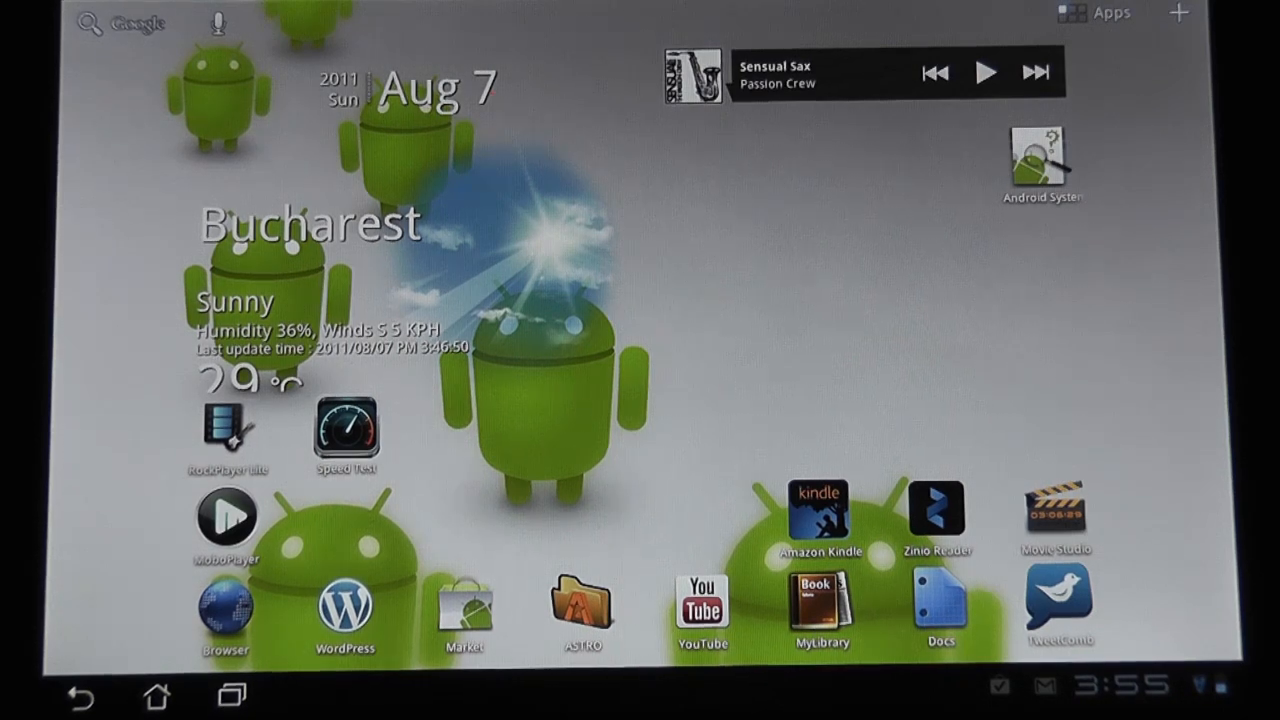
Open the YouTube app from its home screen icon.
left_click(698, 606)
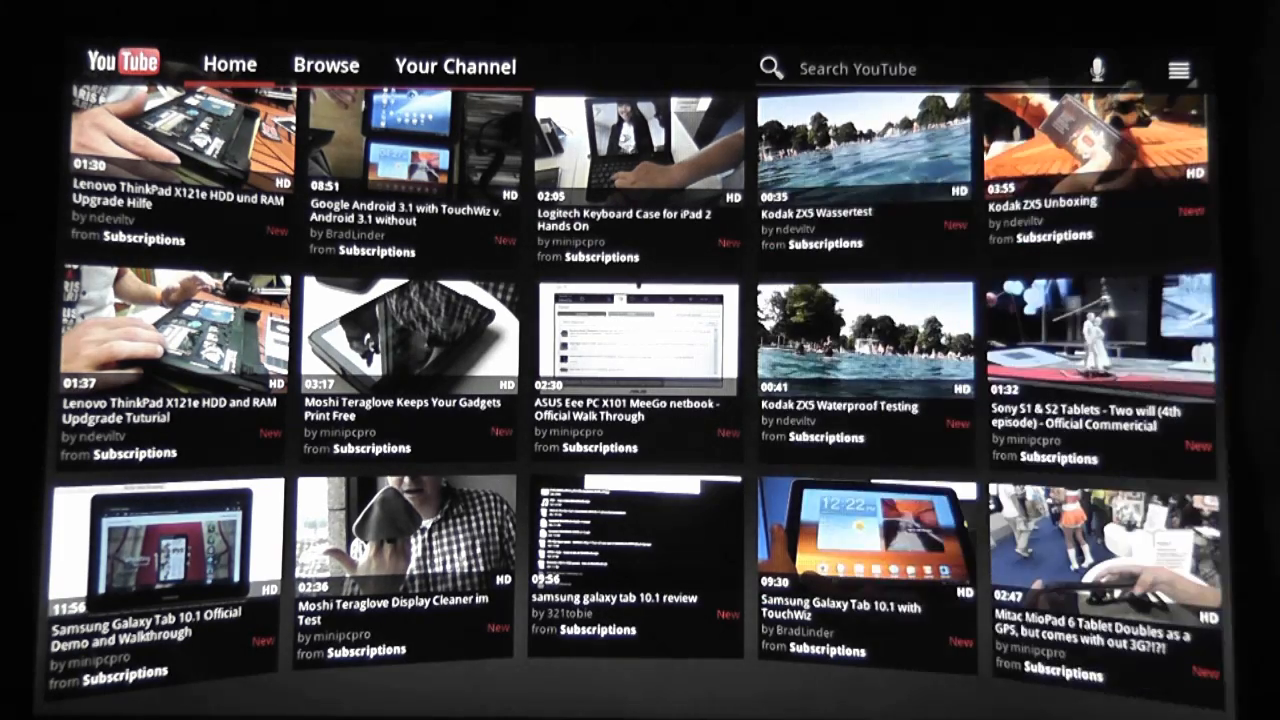
Search YouTube for 1080p and open the Nvidia PureVideo HD 1080p Test clip.
left_click(852, 145)
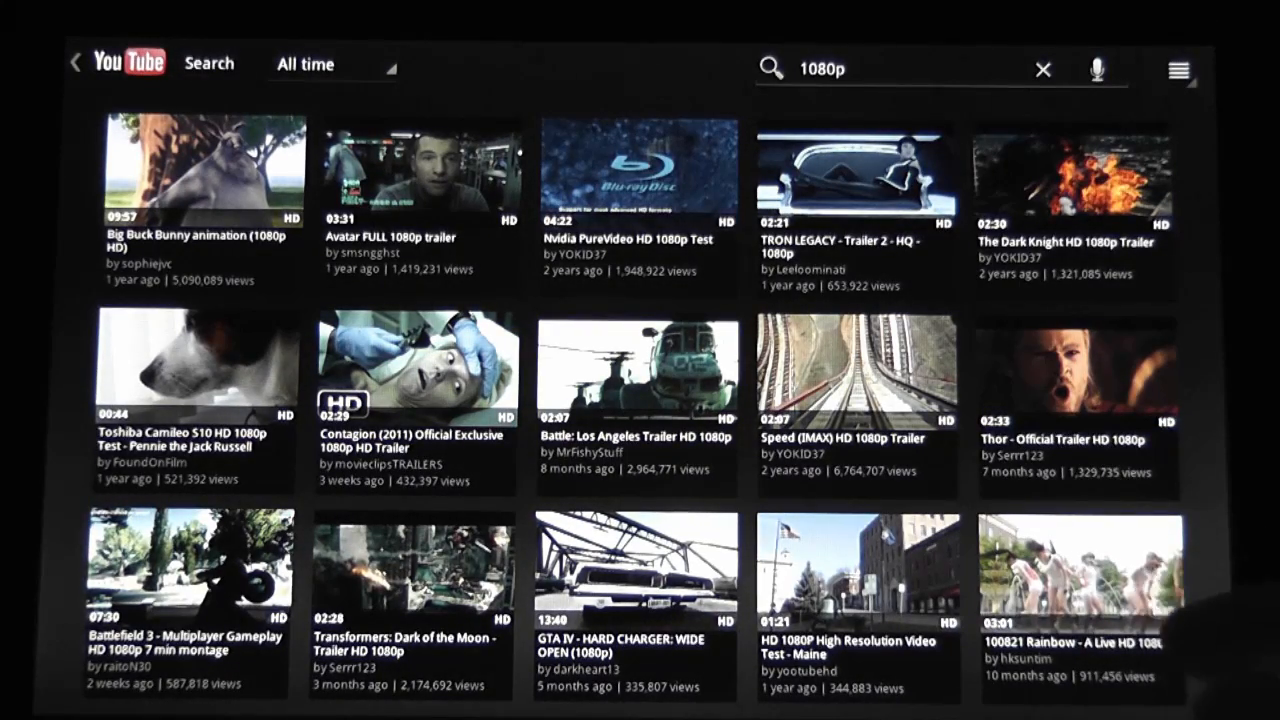
left_click(638, 175)
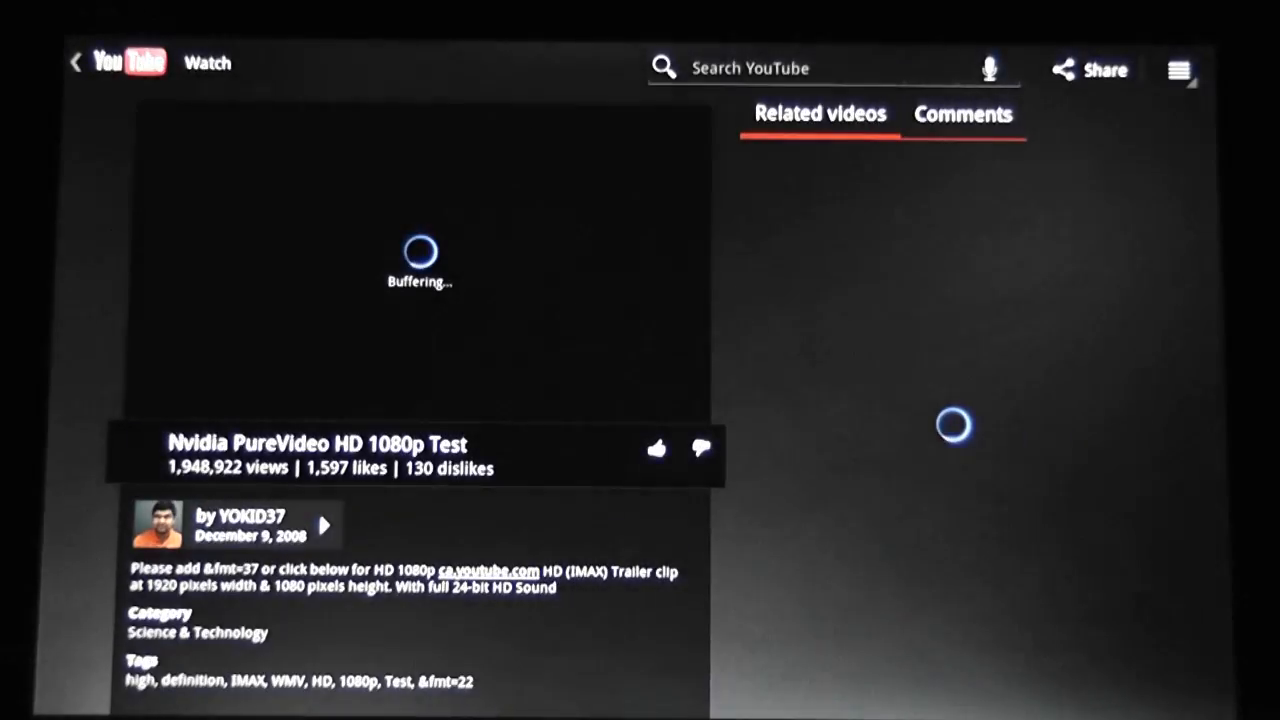